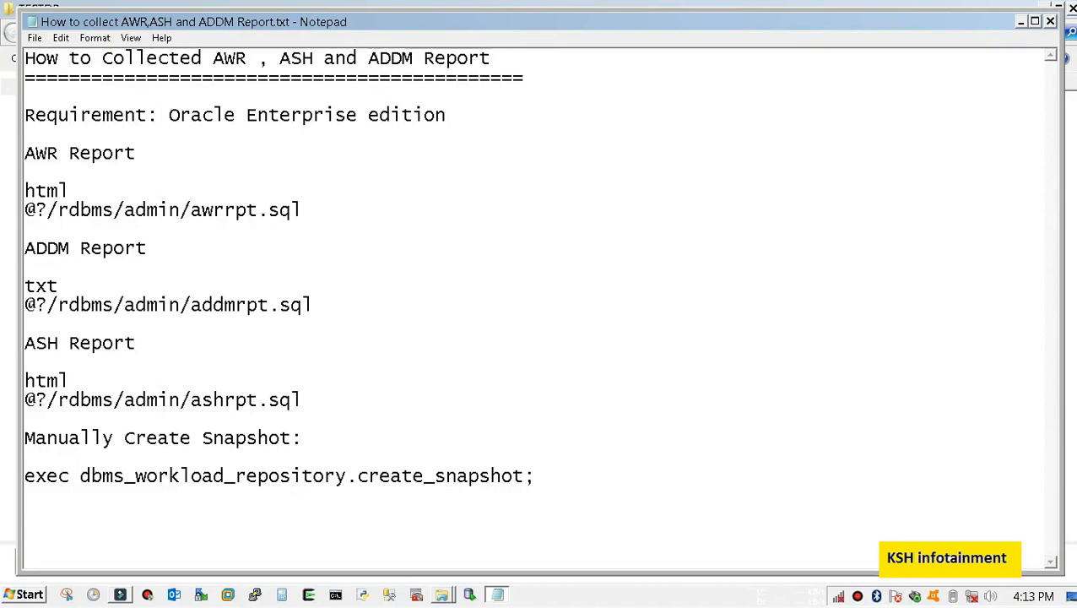
# Review the AWR Report notes in Notepad, highlighting the awrrpt.sql line and the Enterprise edition requirement.
pyautogui.click(334, 594)
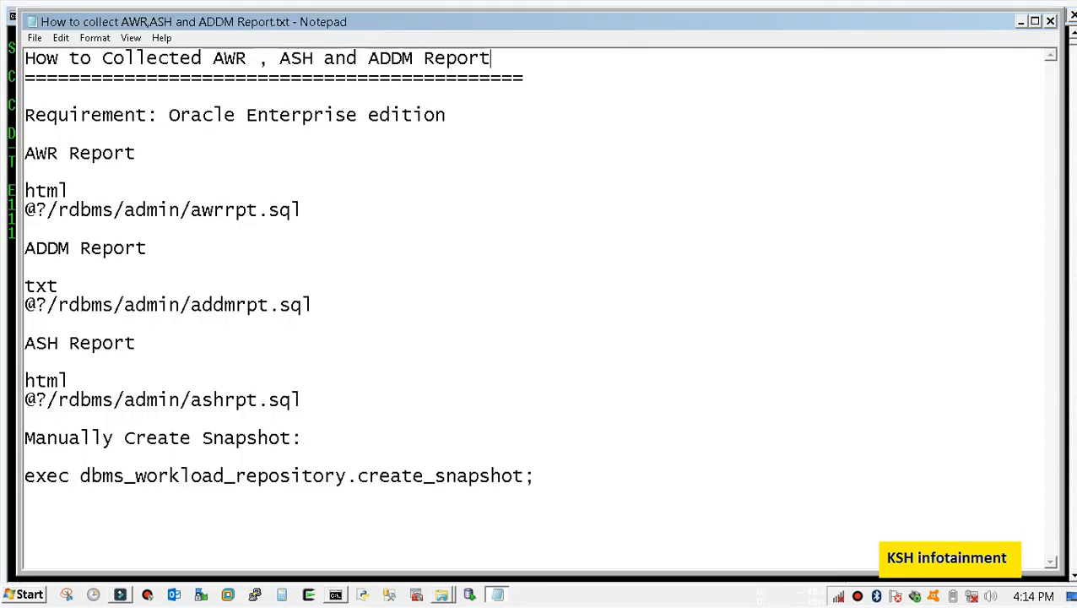
pyautogui.doubleClick(79, 152)
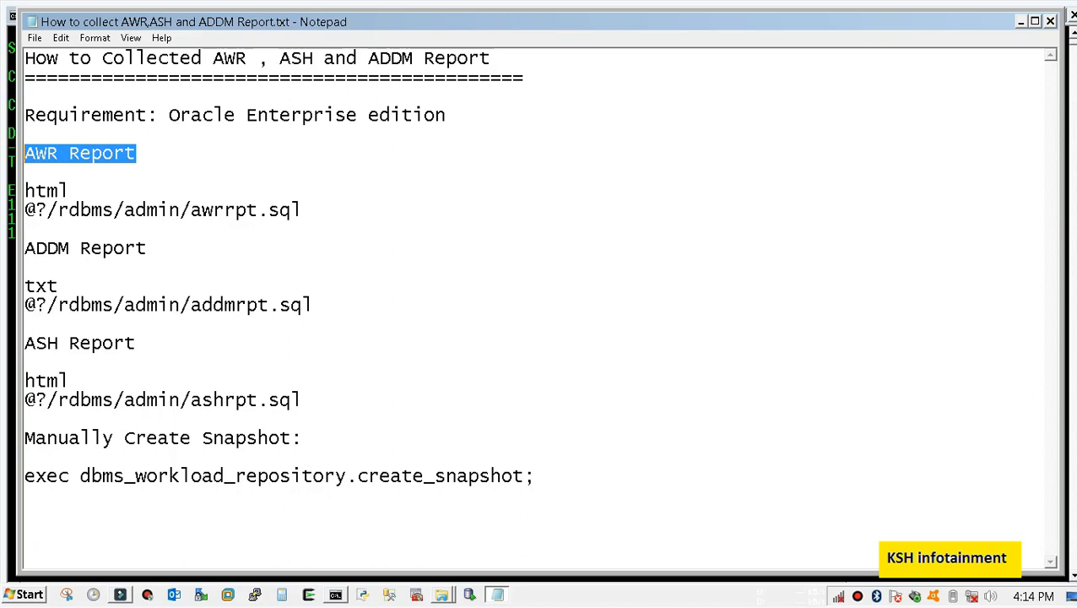
pyautogui.moveTo(23, 210); pyautogui.dragTo(121, 210)
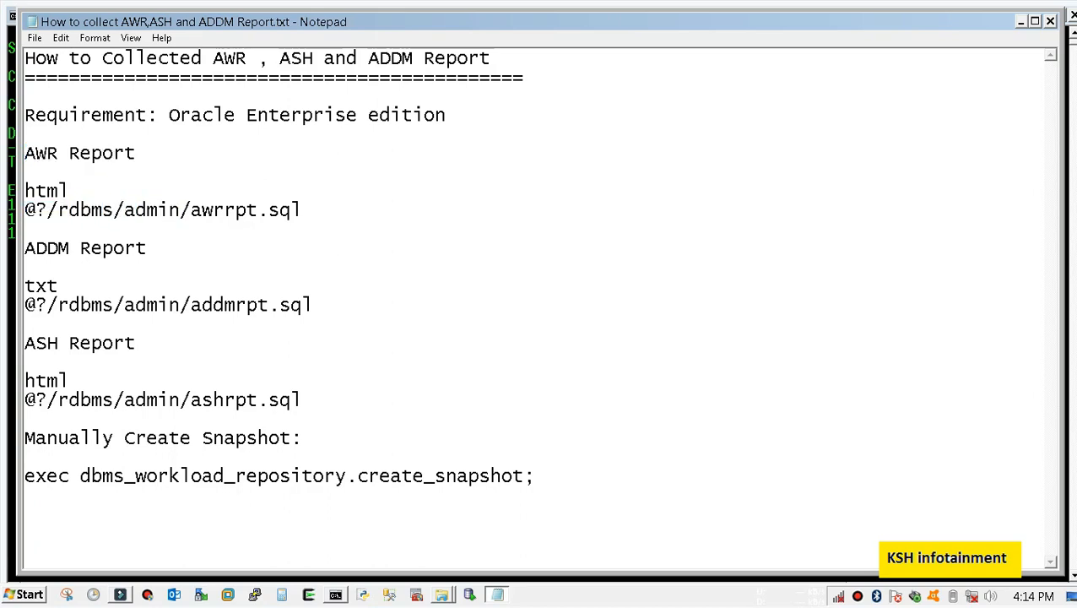
pyautogui.doubleClick(38, 210)
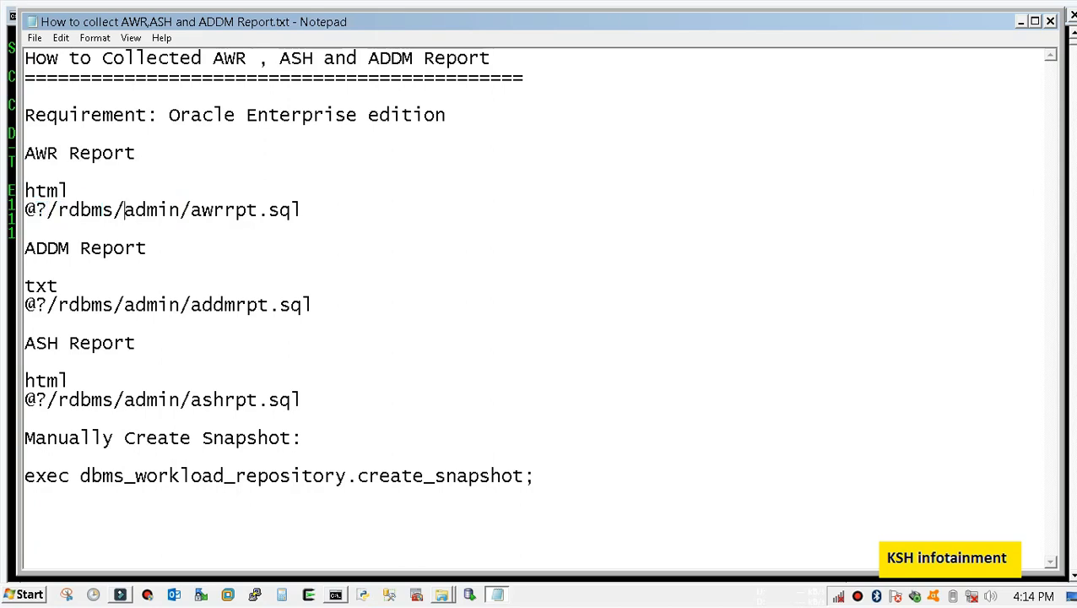
pyautogui.moveTo(201, 209); pyautogui.dragTo(278, 209)
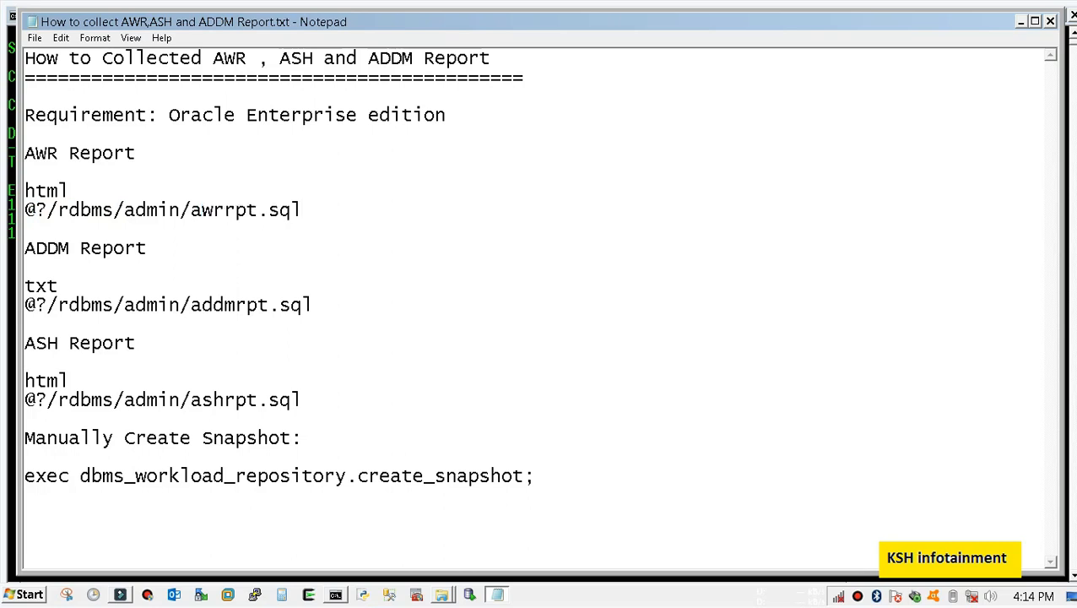
pyautogui.click(302, 209)
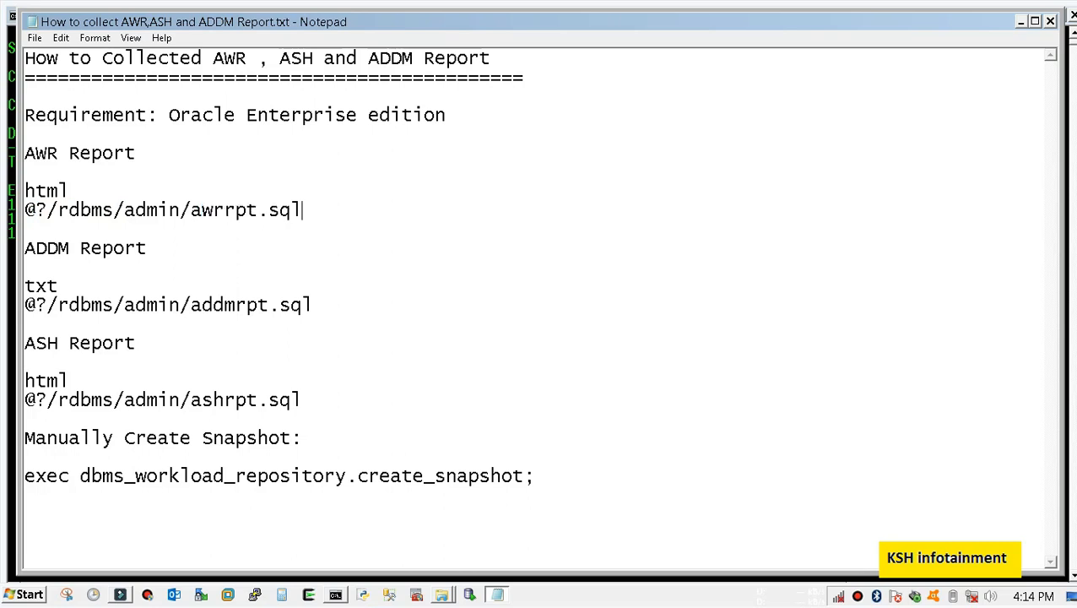
pyautogui.moveTo(168, 115); pyautogui.dragTo(422, 115)
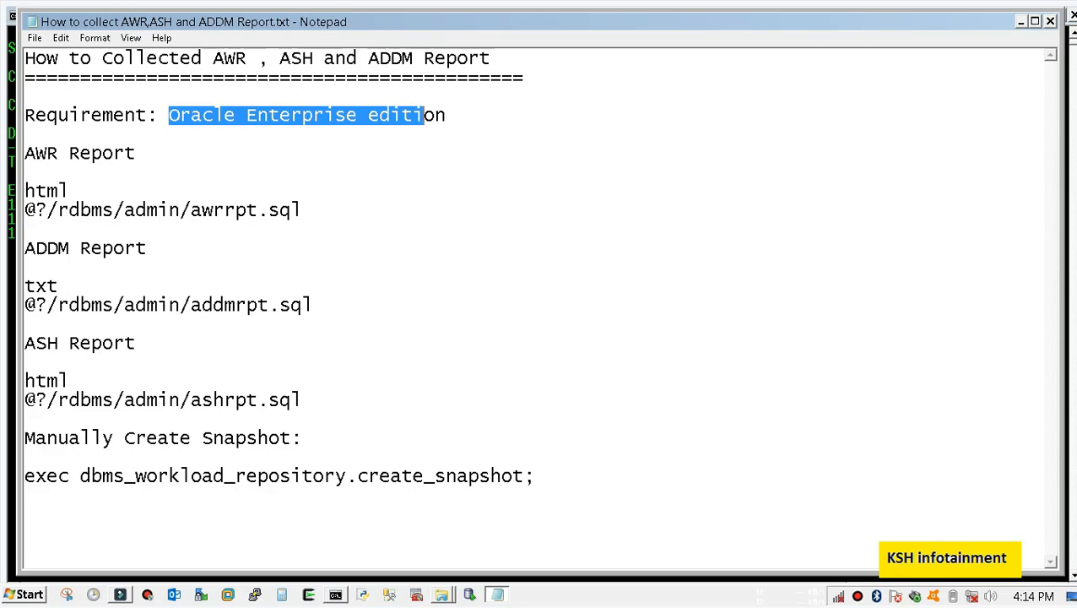
pyautogui.moveTo(425, 114); pyautogui.dragTo(445, 115)
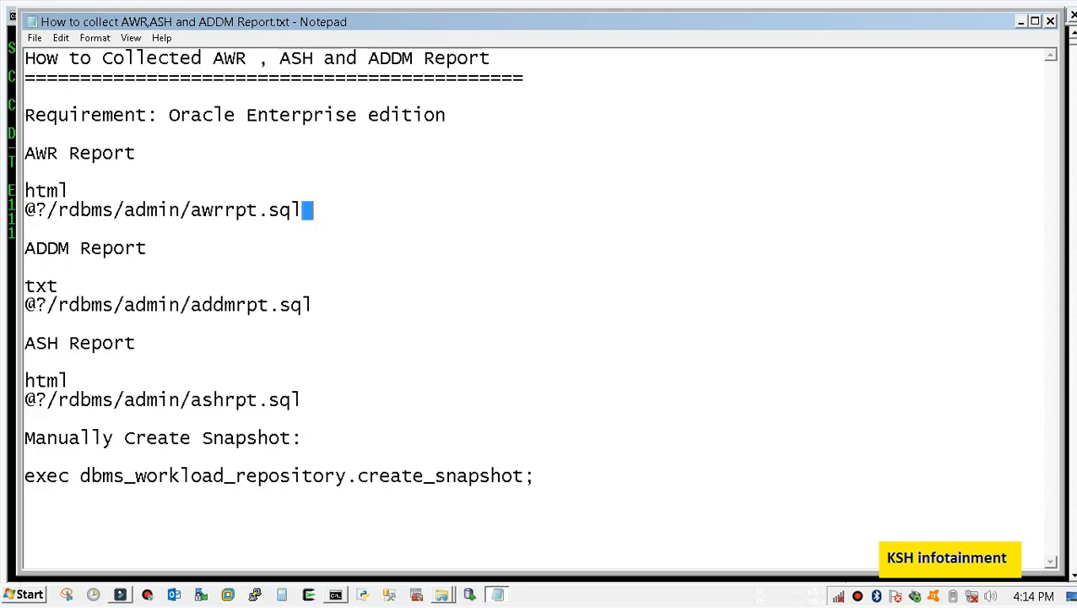
pyautogui.moveTo(24, 210); pyautogui.dragTo(304, 209)
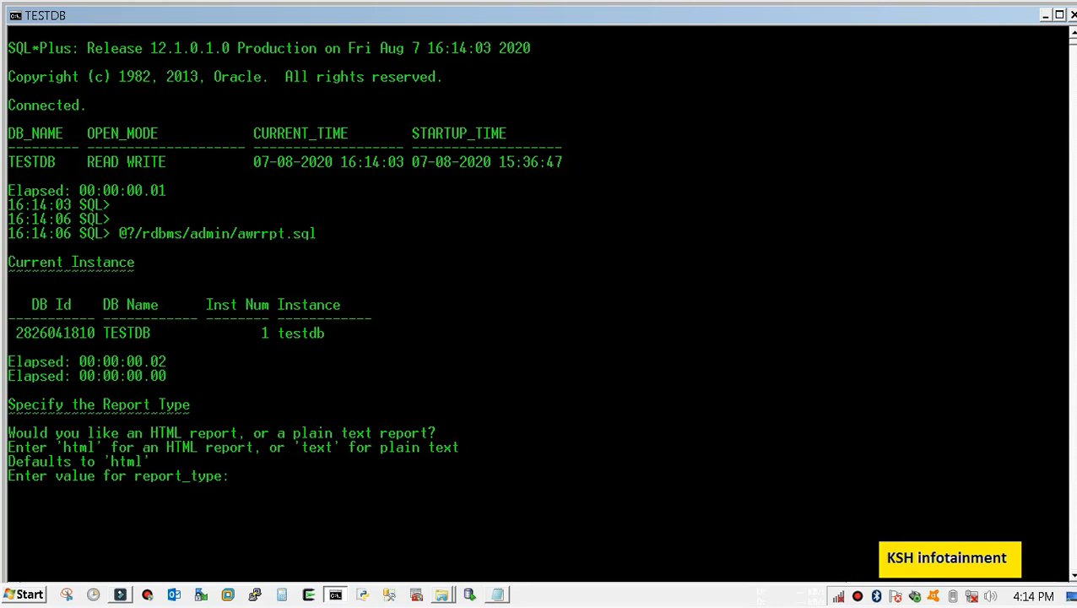
# Answer the awrrpt.sql prompts with html report type and 1 day of snapshots.
pyautogui.write('html')
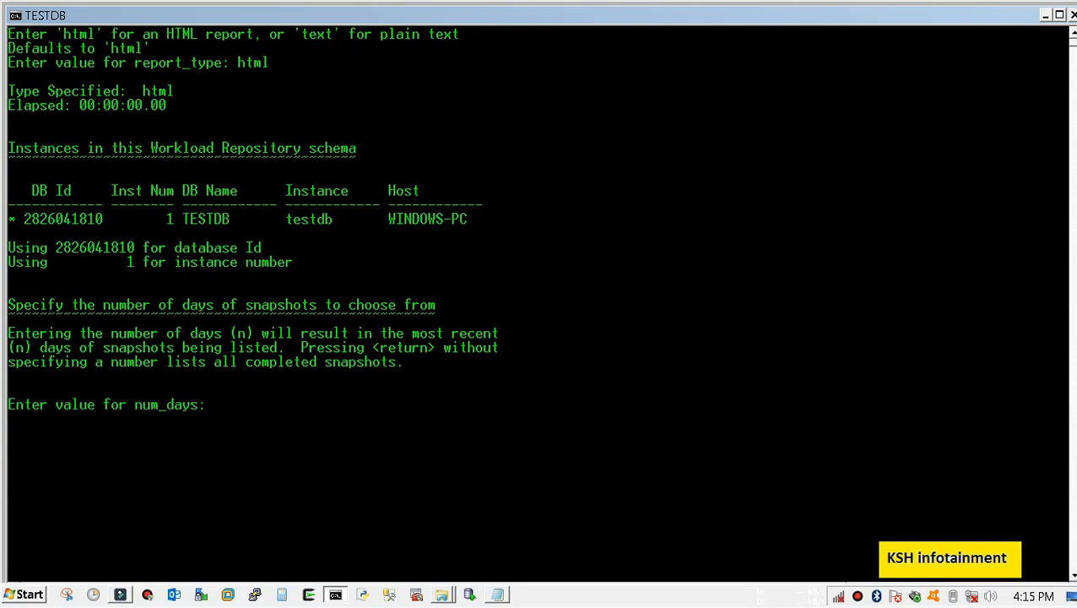
pyautogui.scroll(-3)
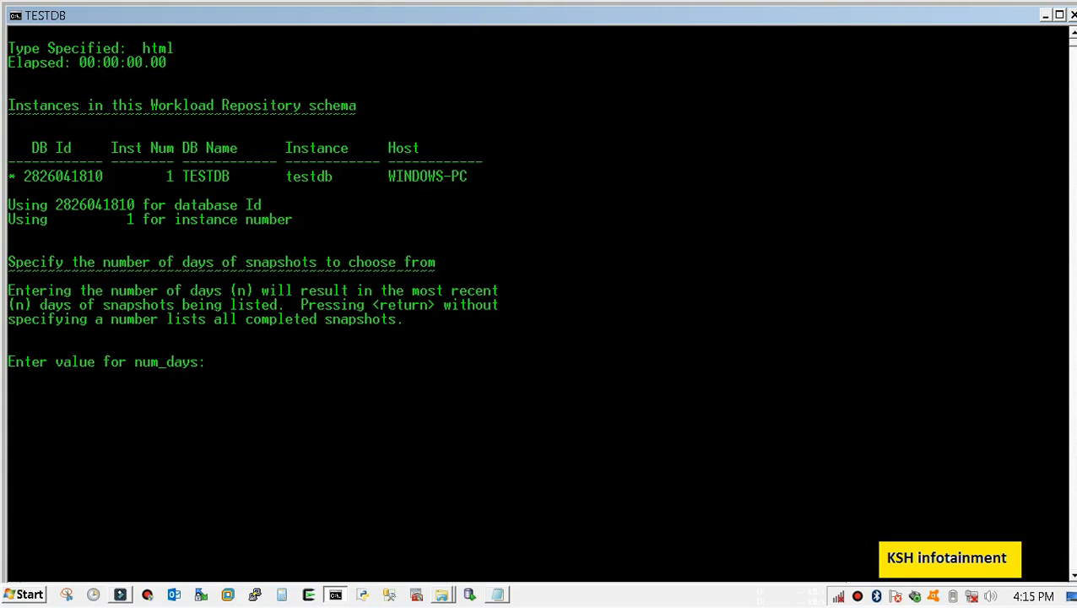
pyautogui.write('1')
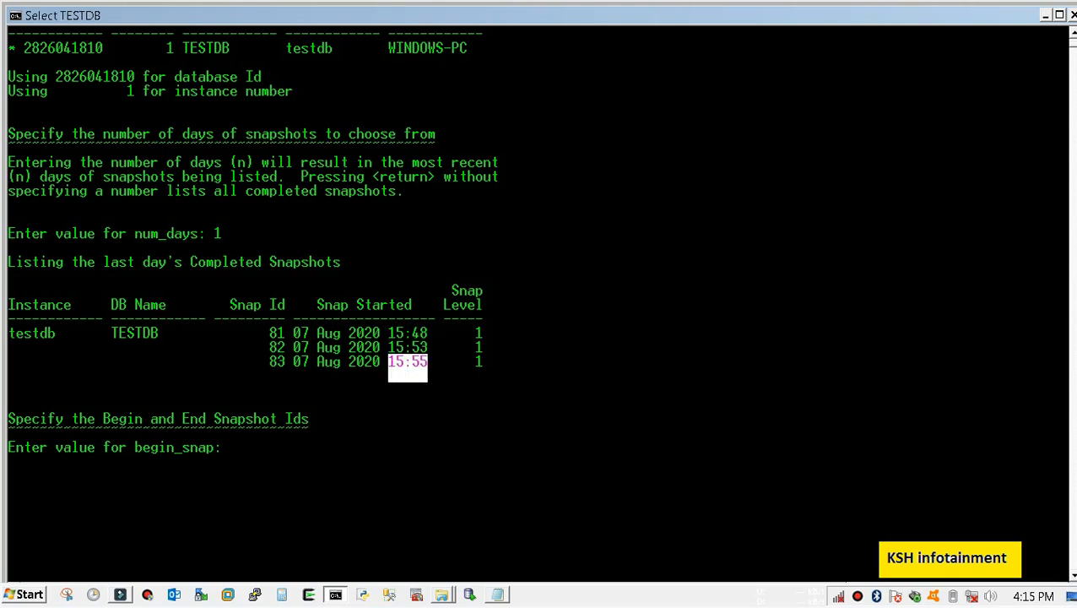
# Specify snapshots 81 to 83 and write the AWR report to AWR_070820.html.
pyautogui.write('81')
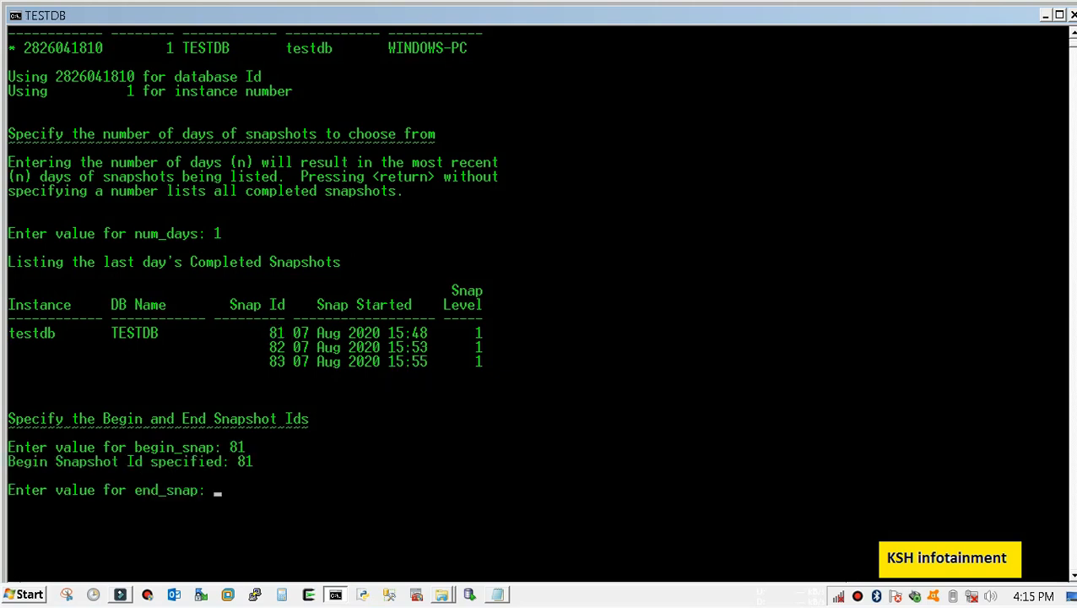
pyautogui.write('83')
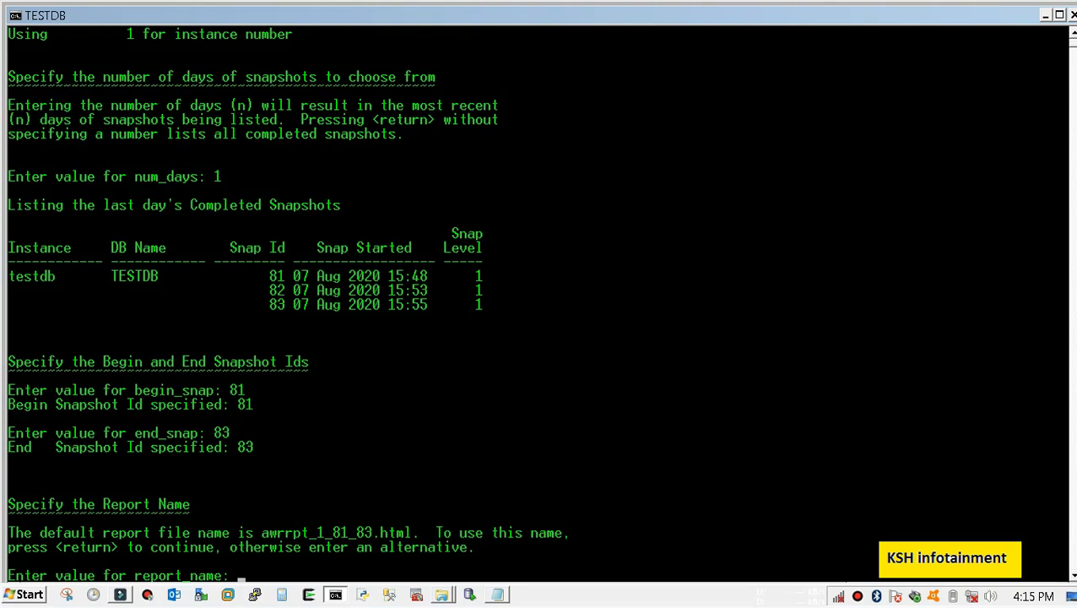
pyautogui.write('AWR_070')
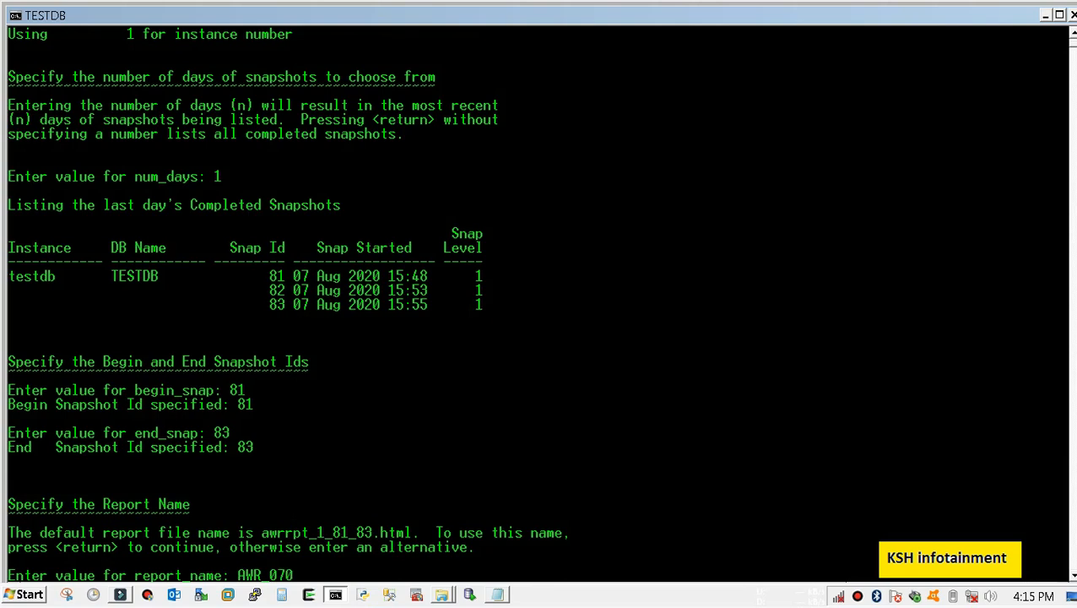
pyautogui.write('820.')
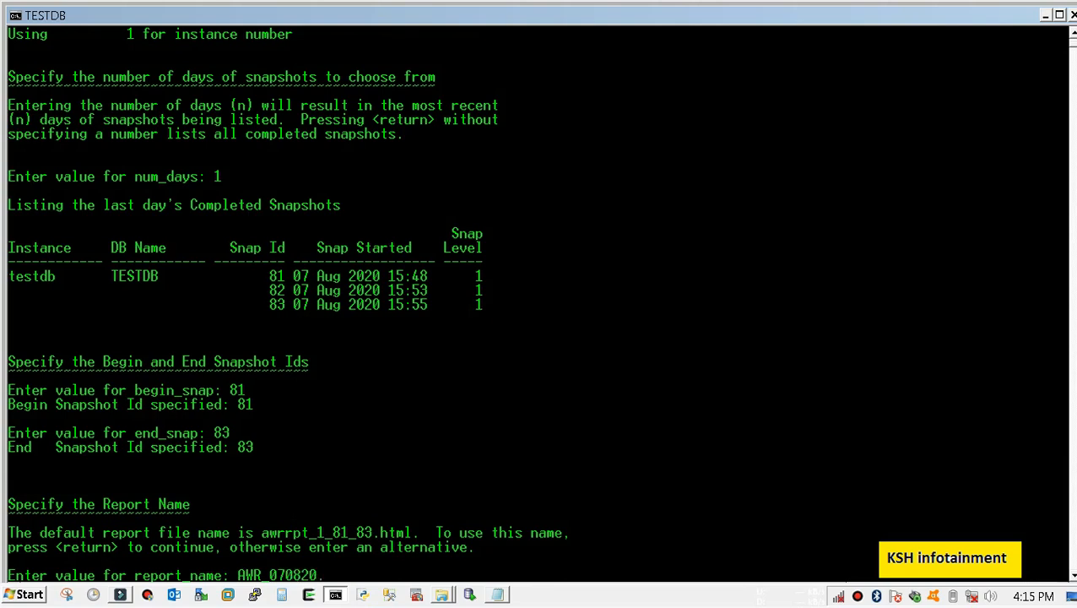
pyautogui.write('htm')
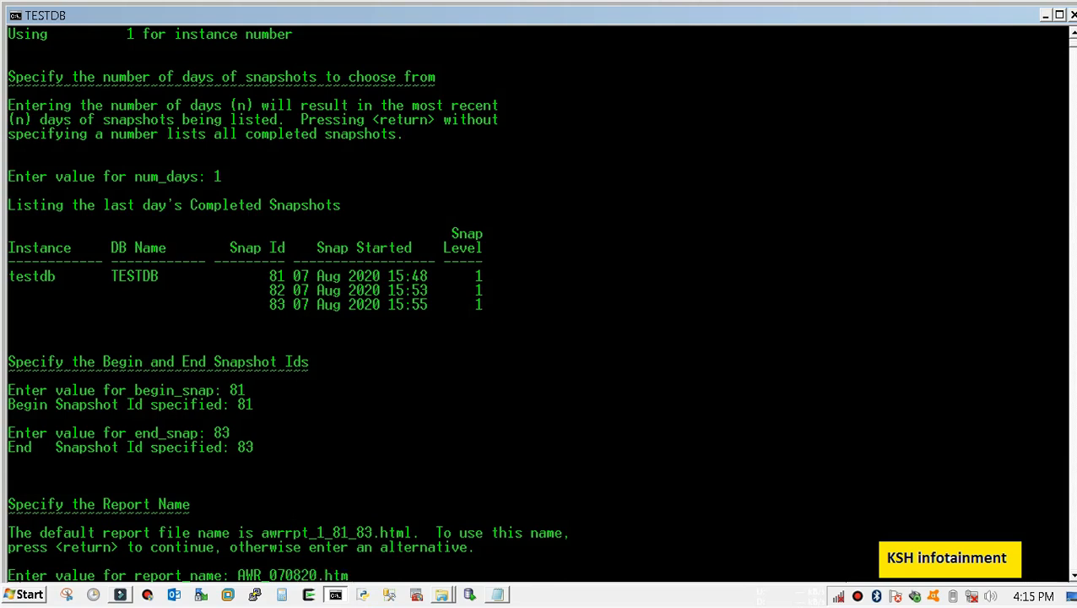
pyautogui.write('l')
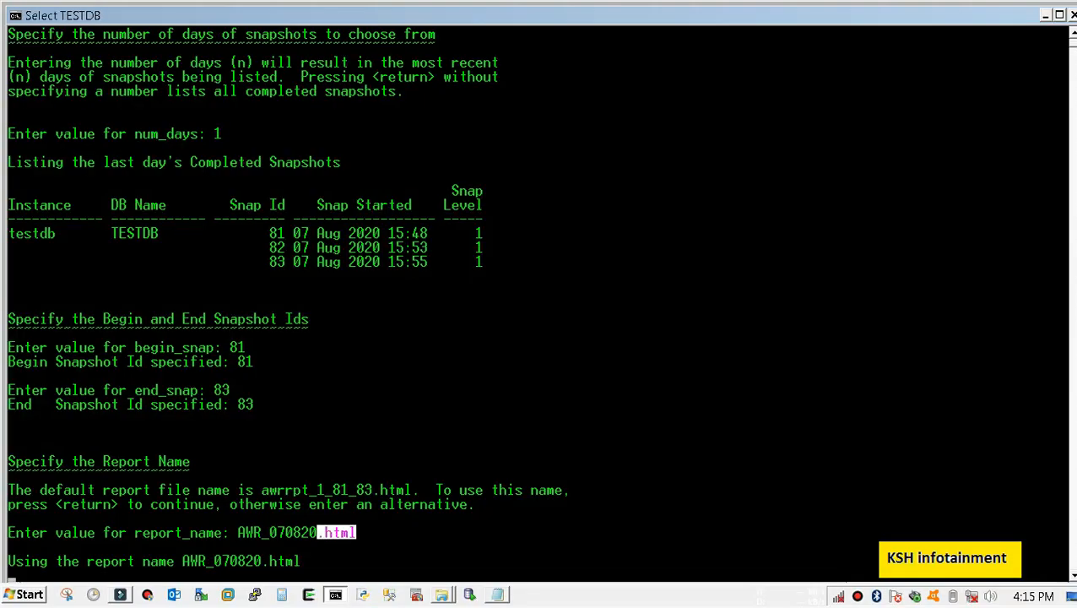
pyautogui.press('enter')
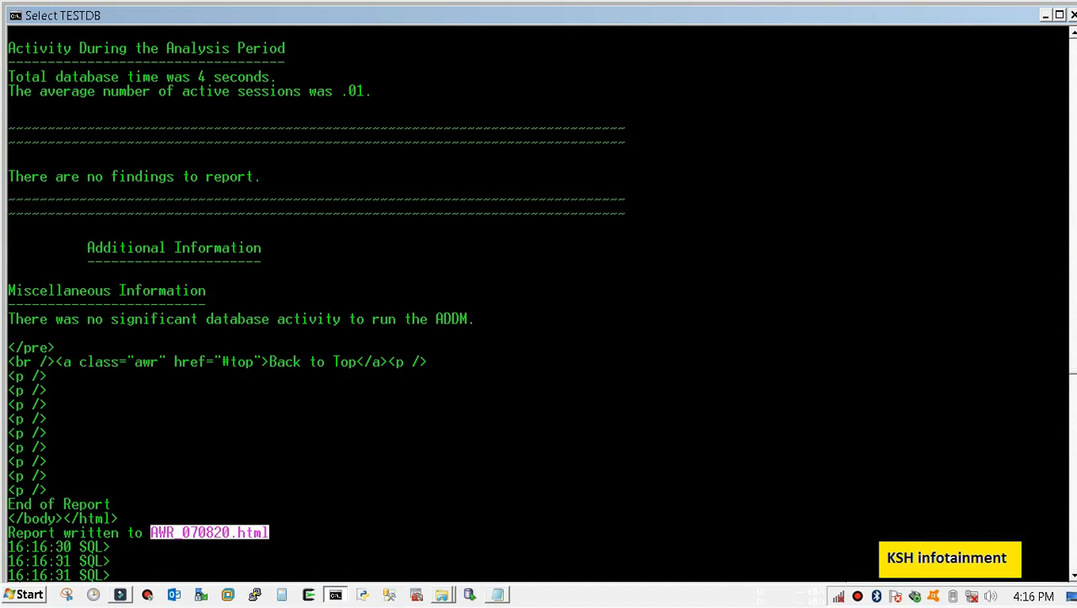
# Shell out with host once the AWR report finishes writing.
pyautogui.write('host')
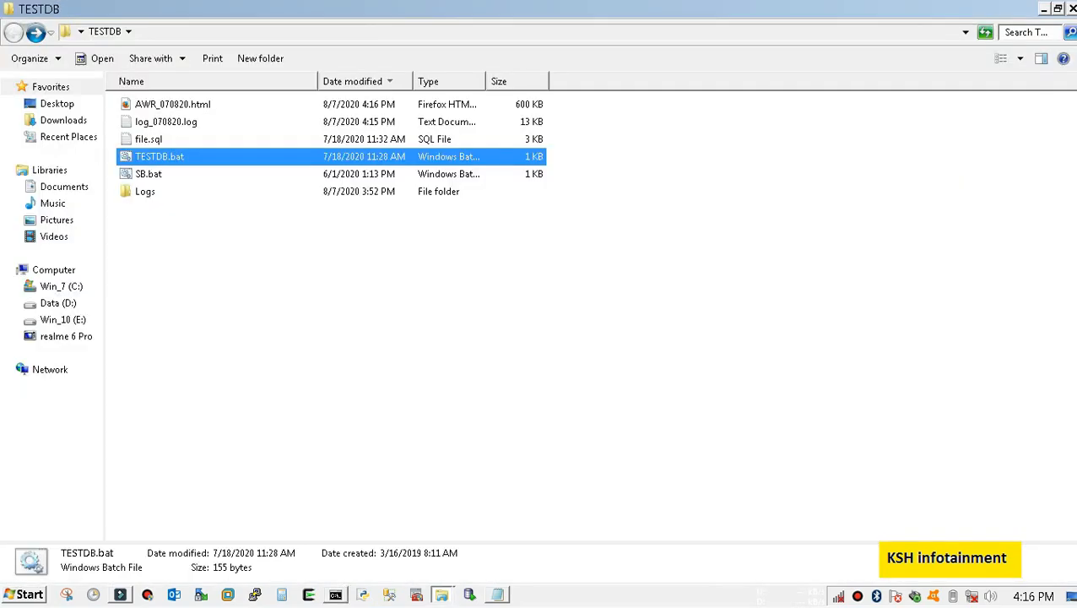
# Open AWR_070820.html from the TESTDB folder in Firefox.
pyautogui.click(172, 105)
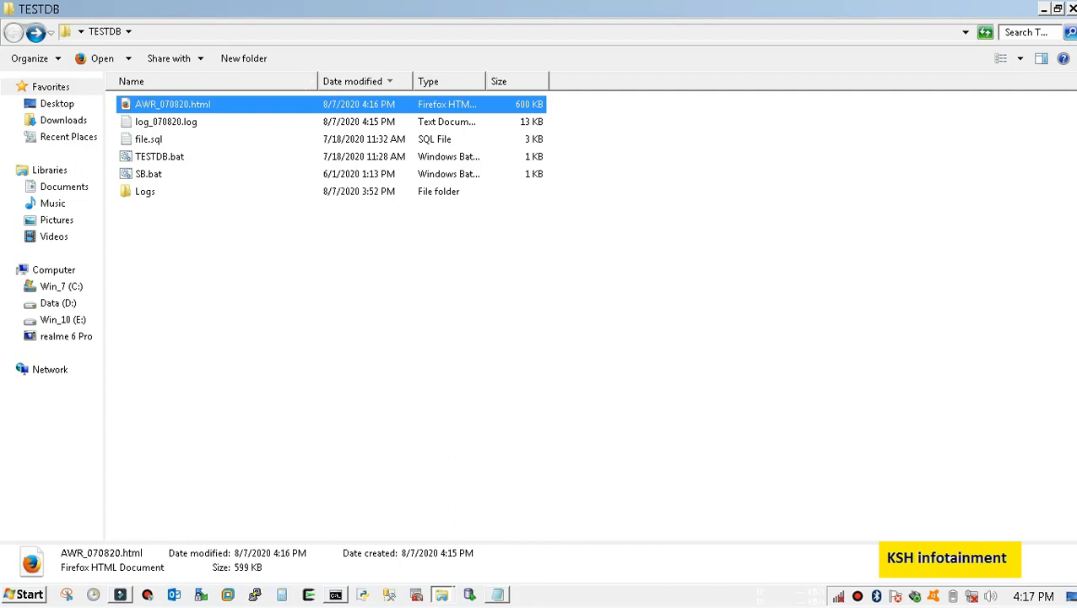
pyautogui.doubleClick(172, 105)
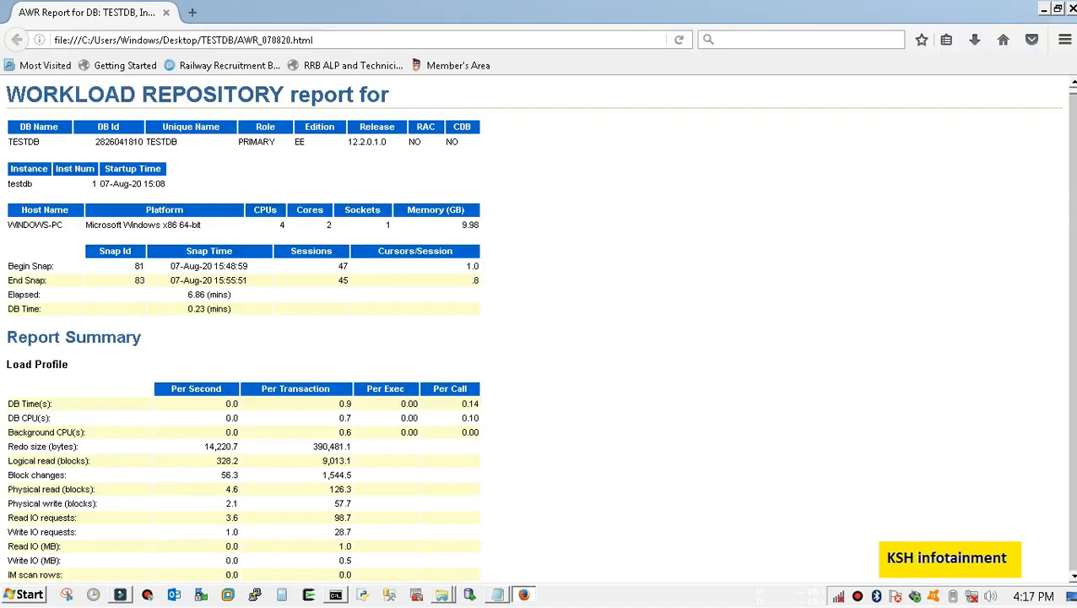
pyautogui.scroll(-3)
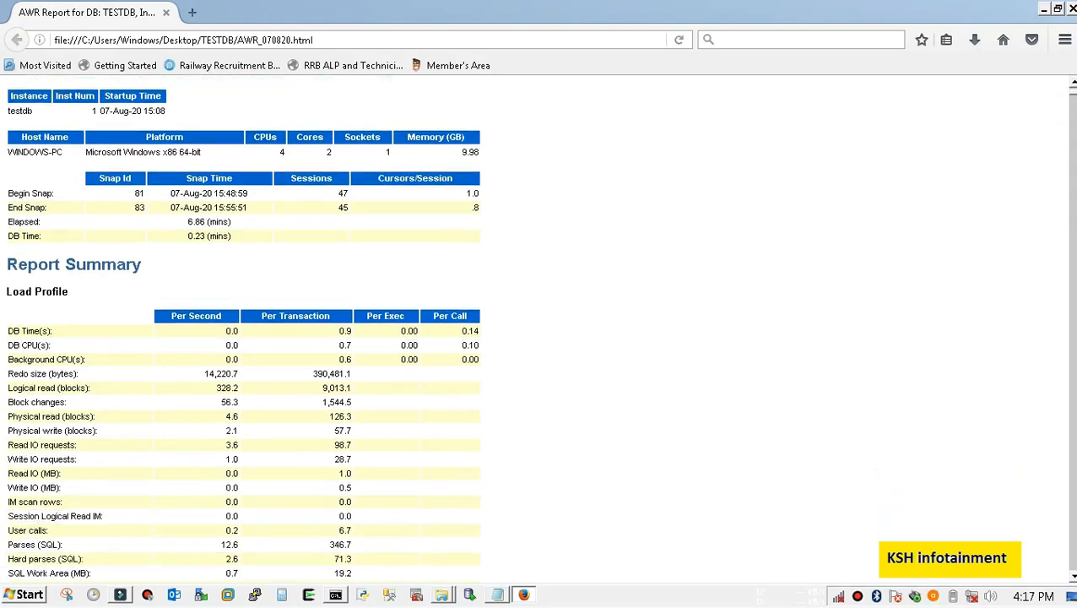
pyautogui.scroll(3)
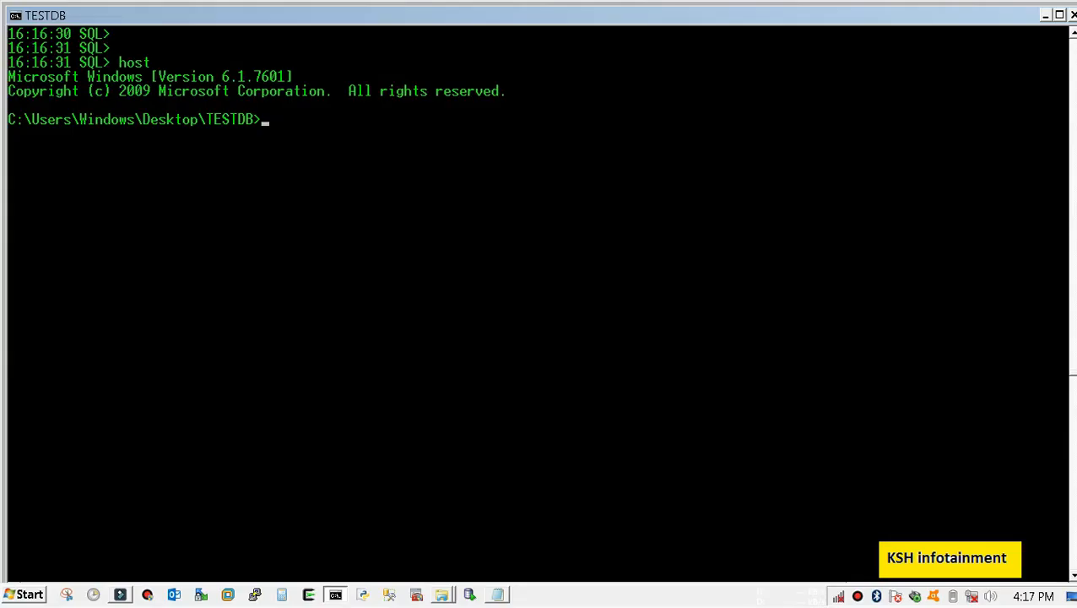
# Exit back to SQL*Plus and give the ADDM report snapshots 81 to 83.
pyautogui.write('exit')
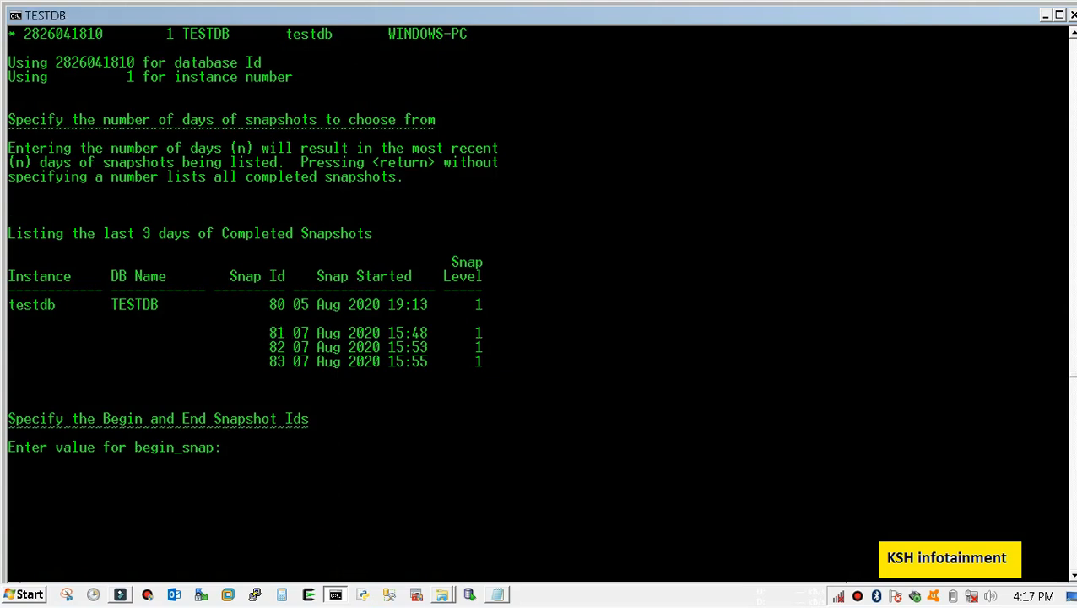
pyautogui.write('81')
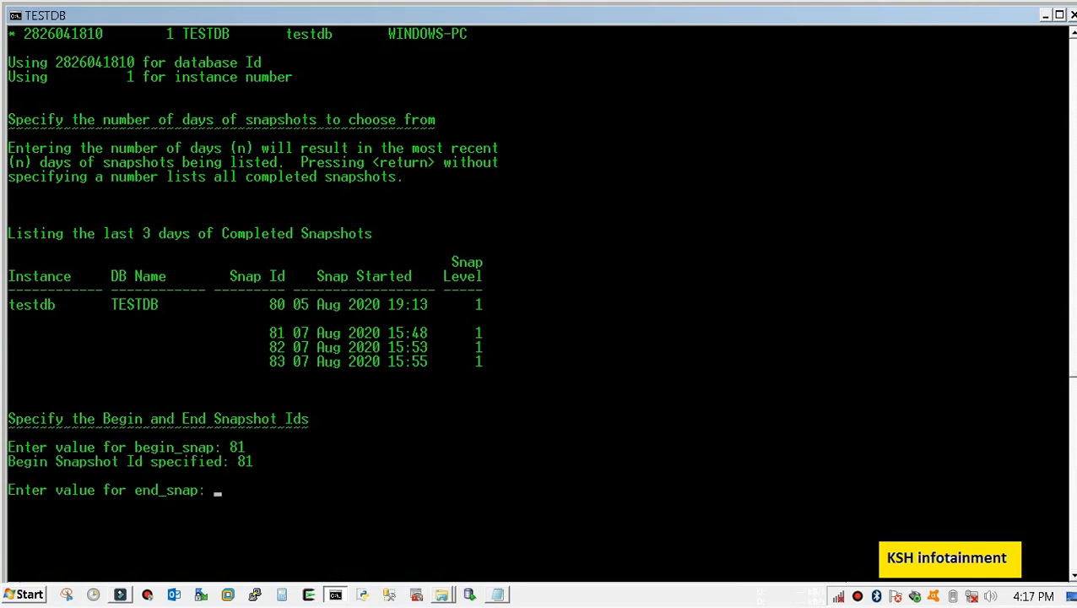
pyautogui.write('83')
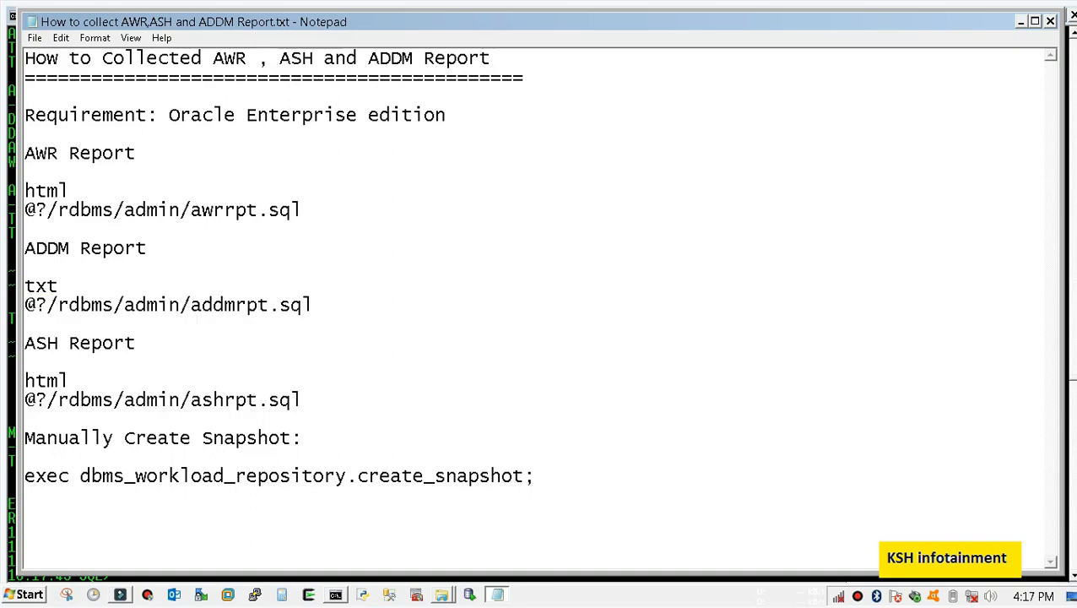
# Copy the @?/rdbms/admin/ashrpt.sql line from the notes and run it in SQL*Plus.
pyautogui.tripleClick(160, 399)
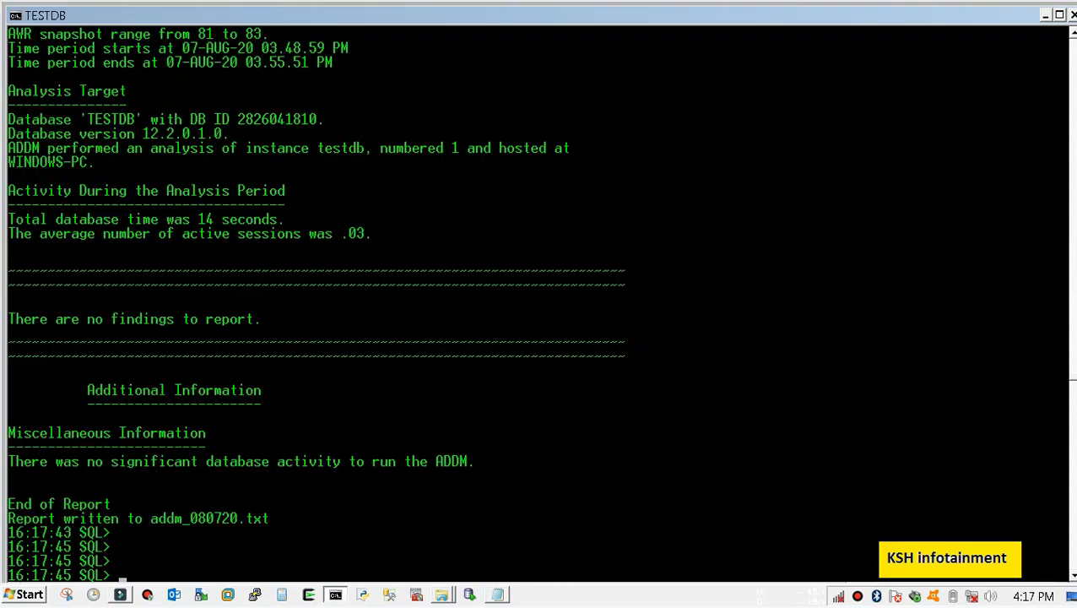
pyautogui.write('@?/rdbms/admin/ashrpt.sql')
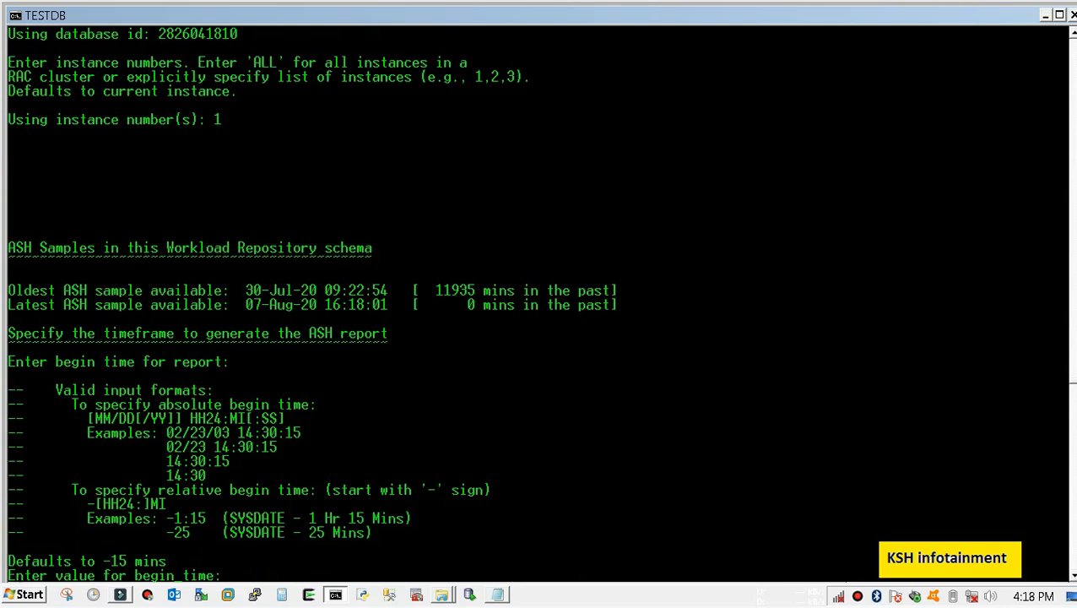
# Set the ASH report begin time to 08/07/20 16:00:00 with a 15-minute duration.
pyautogui.write('0')
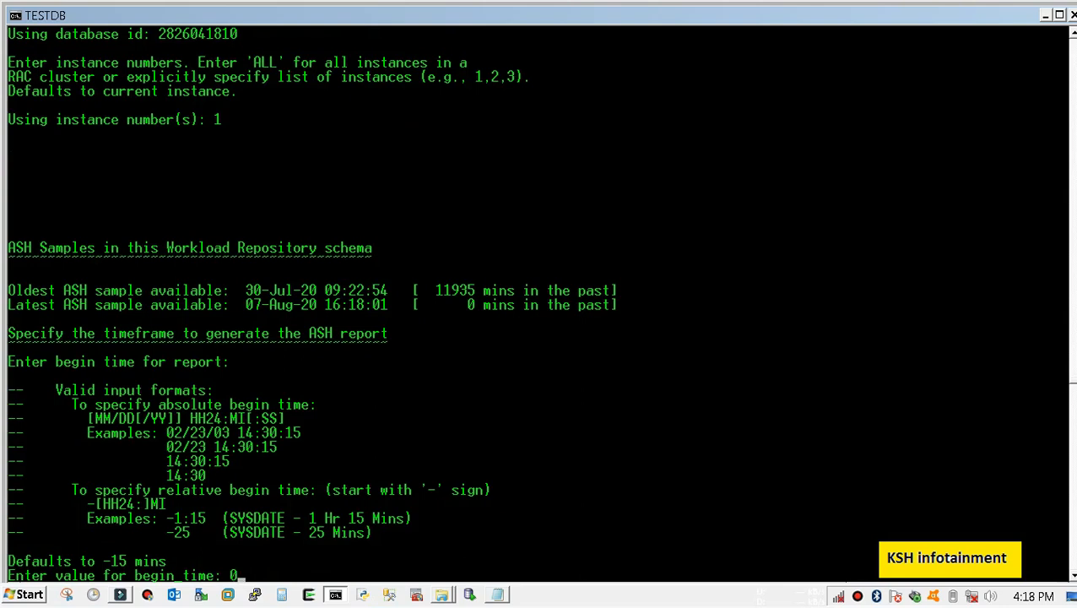
pyautogui.write('8')
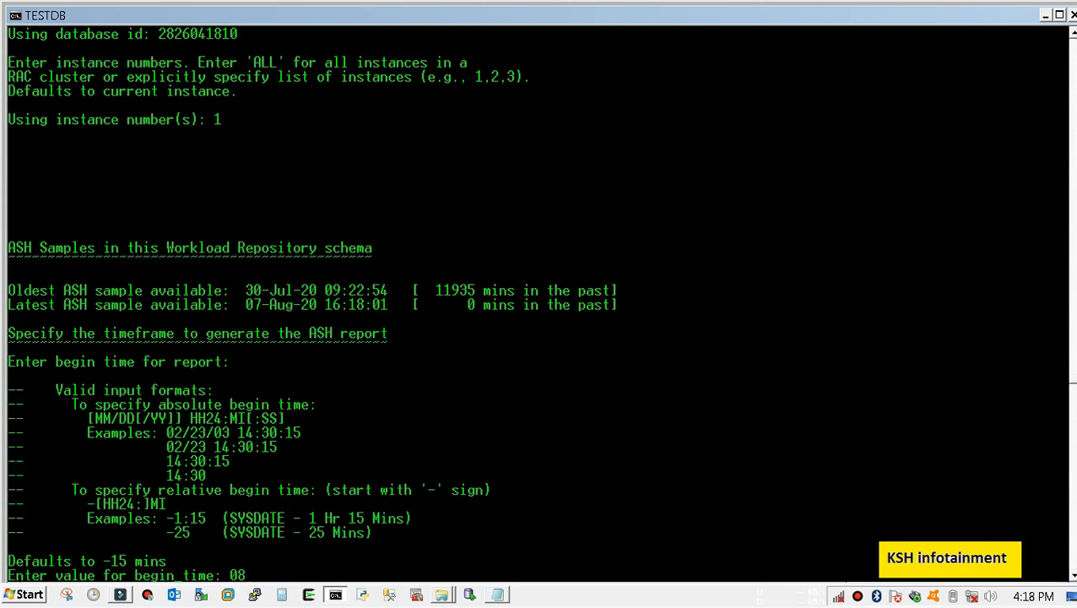
pyautogui.write('/')
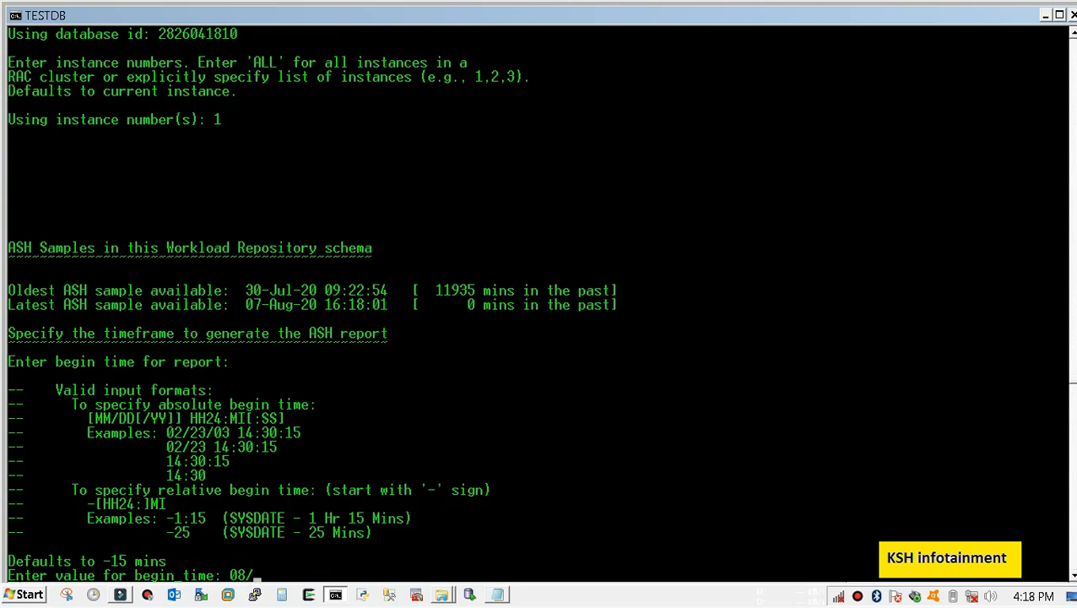
pyautogui.write('07/')
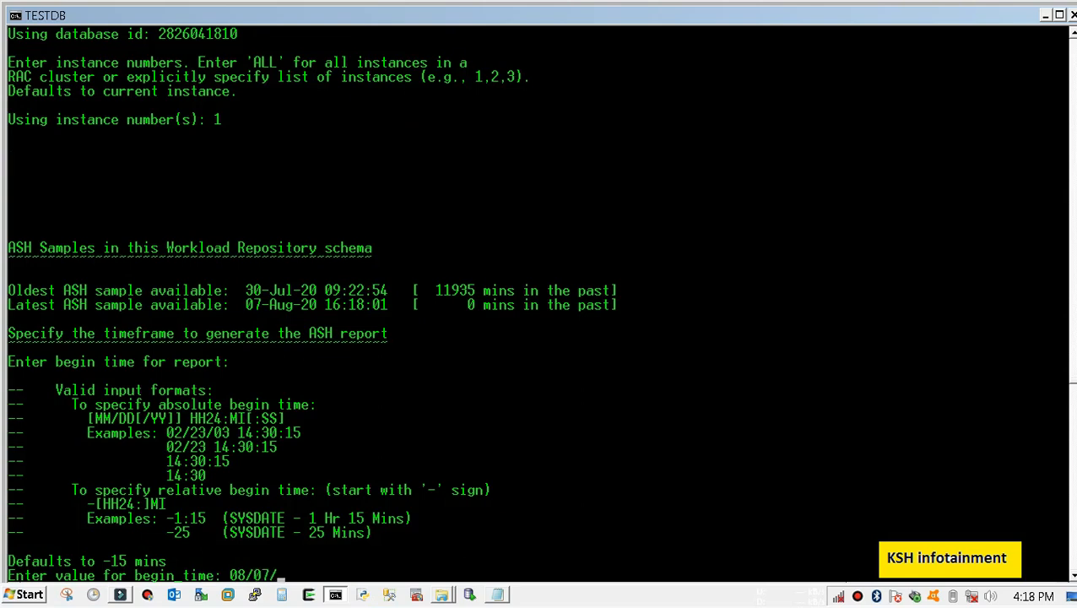
pyautogui.write('20')
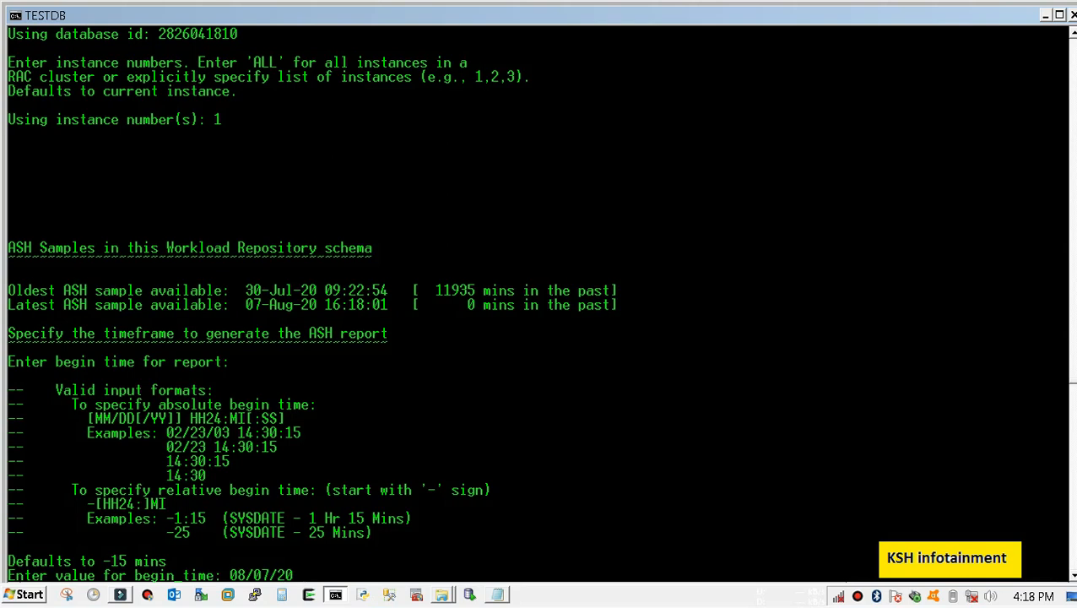
pyautogui.write('16')
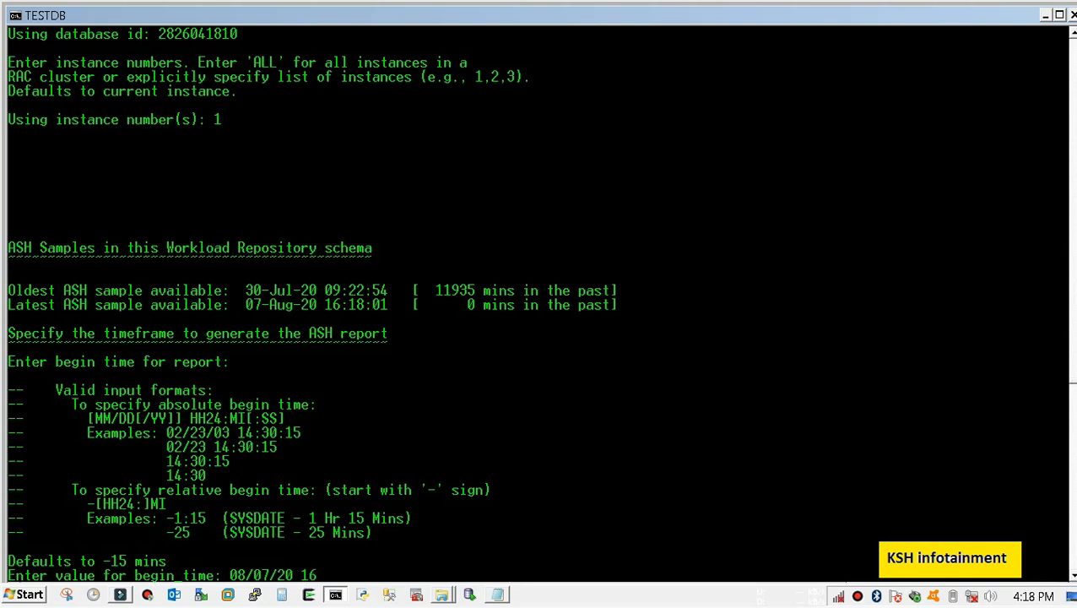
pyautogui.write(':00:')
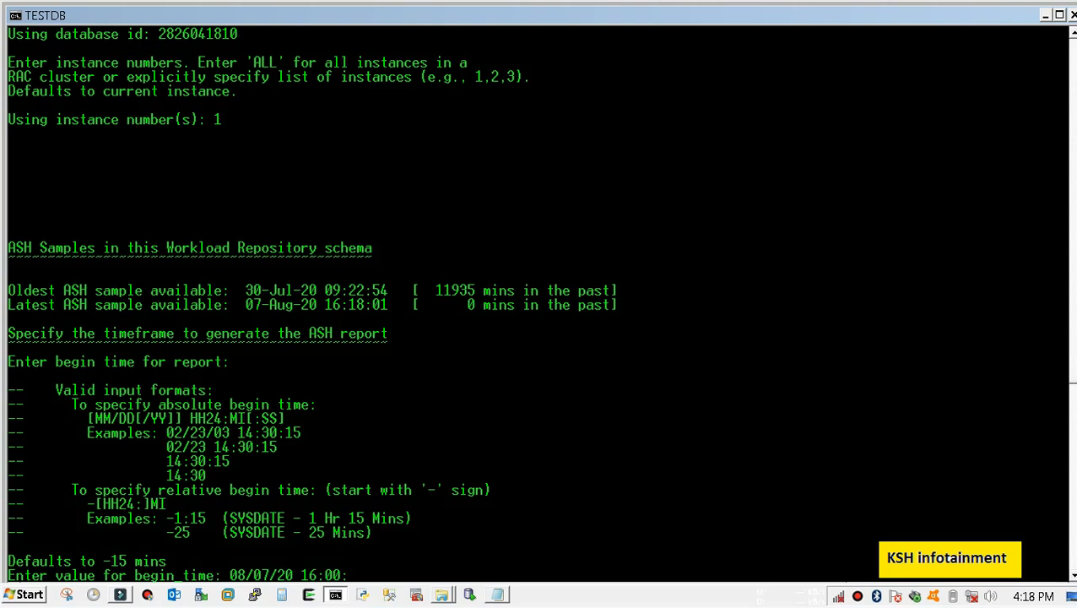
pyautogui.write('00')
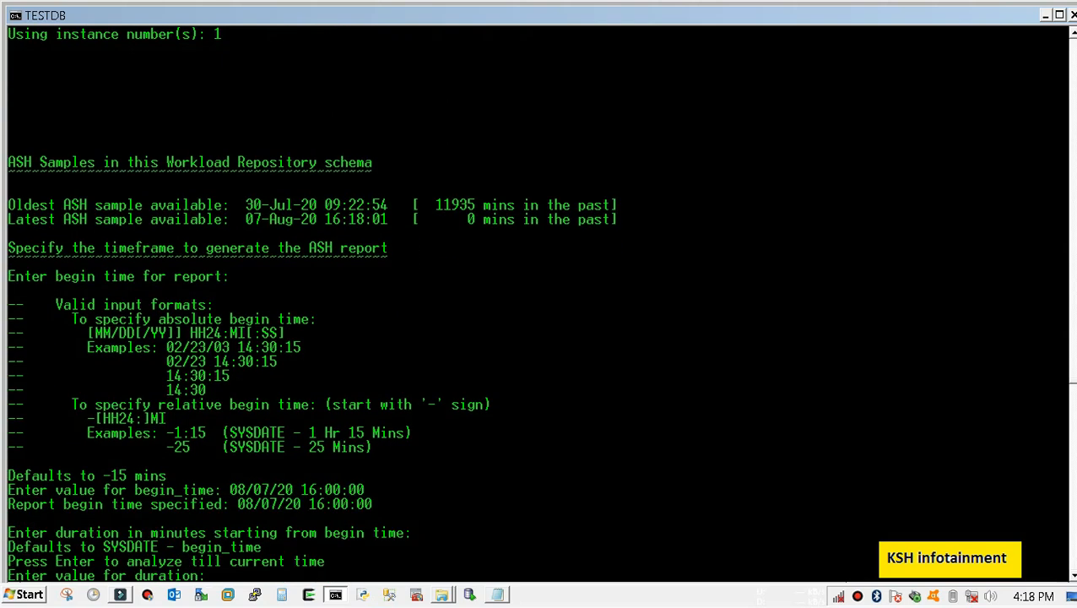
pyautogui.write('1')
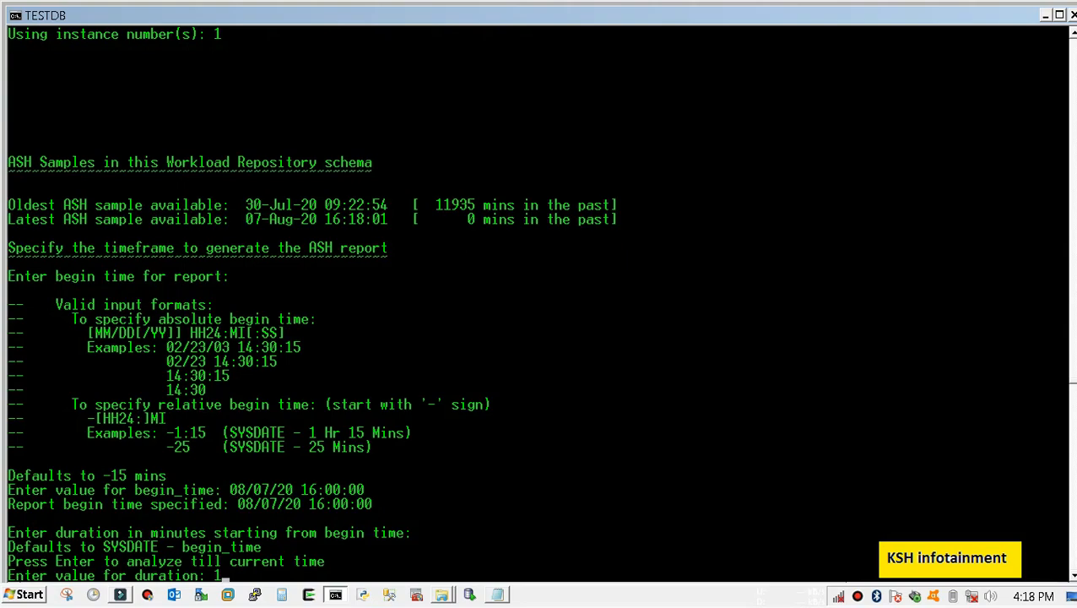
pyautogui.write('5')
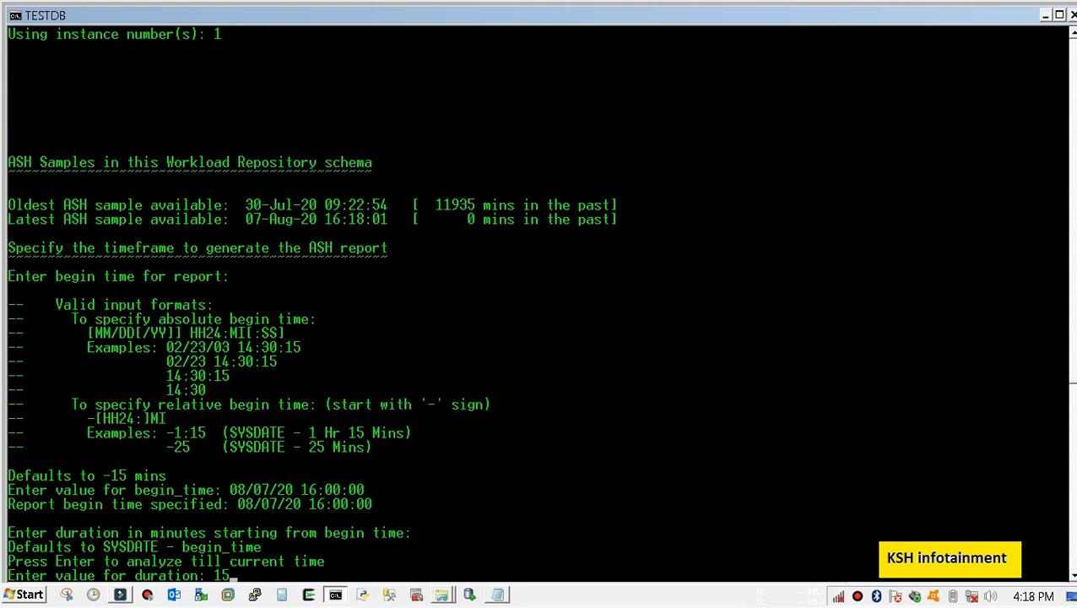
pyautogui.press('Return')
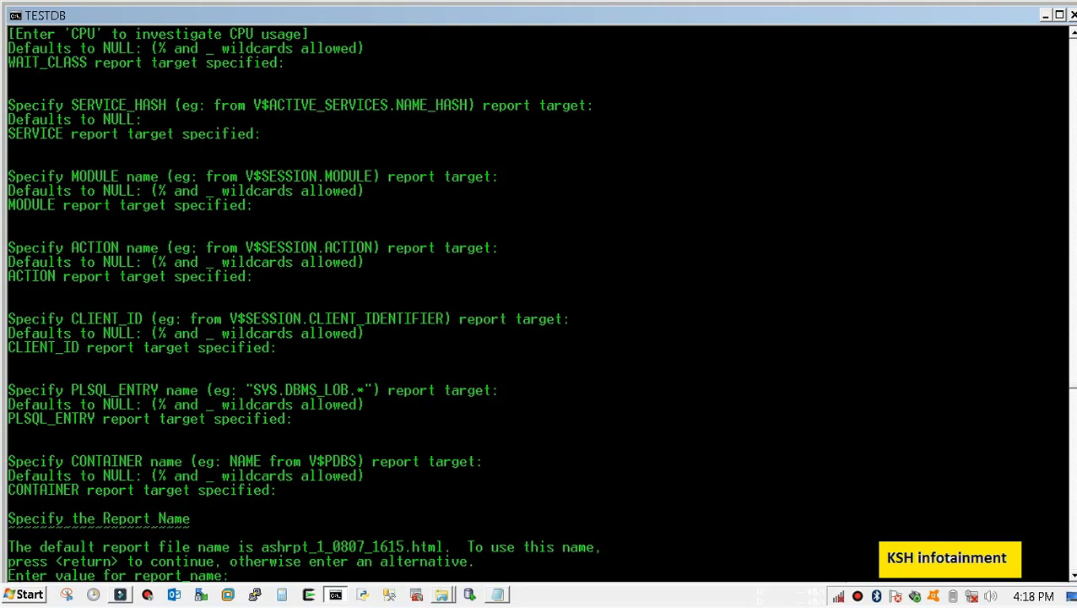
# Name the ASH report ash_15_minutes.html and let it generate.
pyautogui.write('ash')
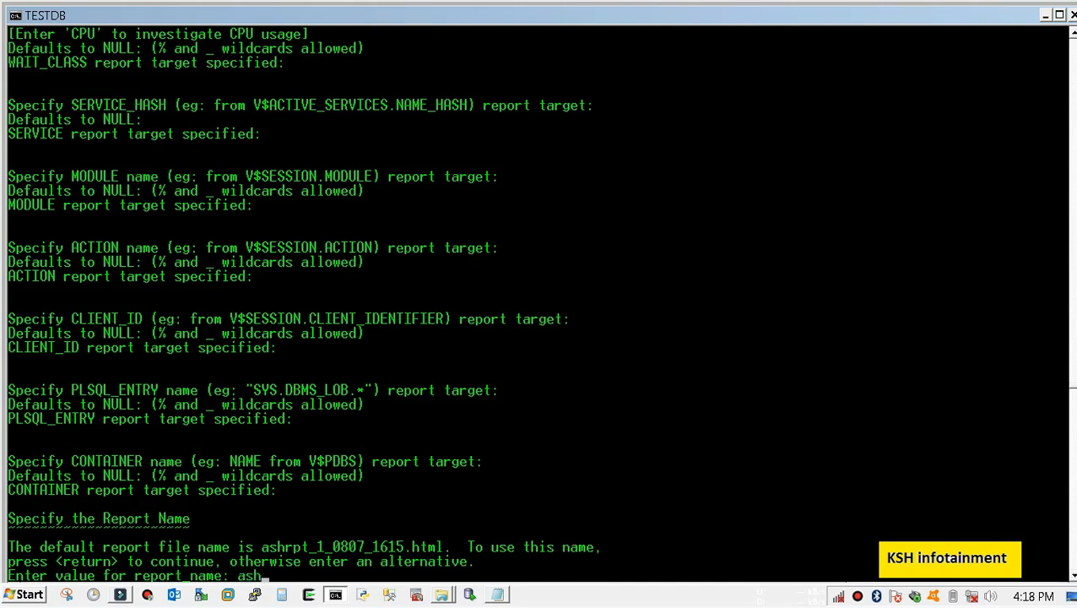
pyautogui.write('_15')
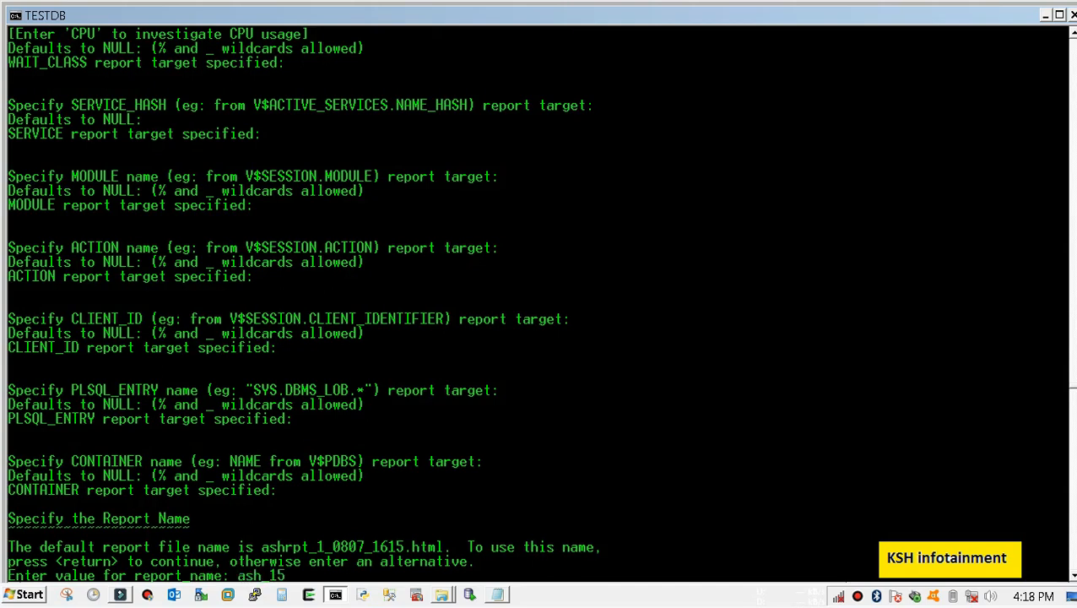
pyautogui.write('_minu')
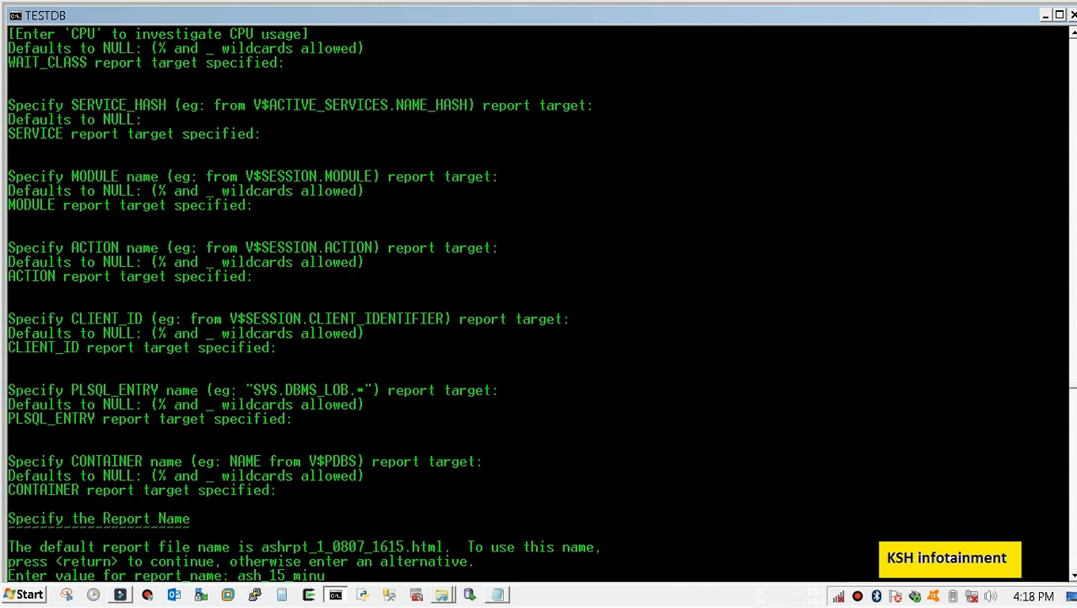
pyautogui.write('tes')
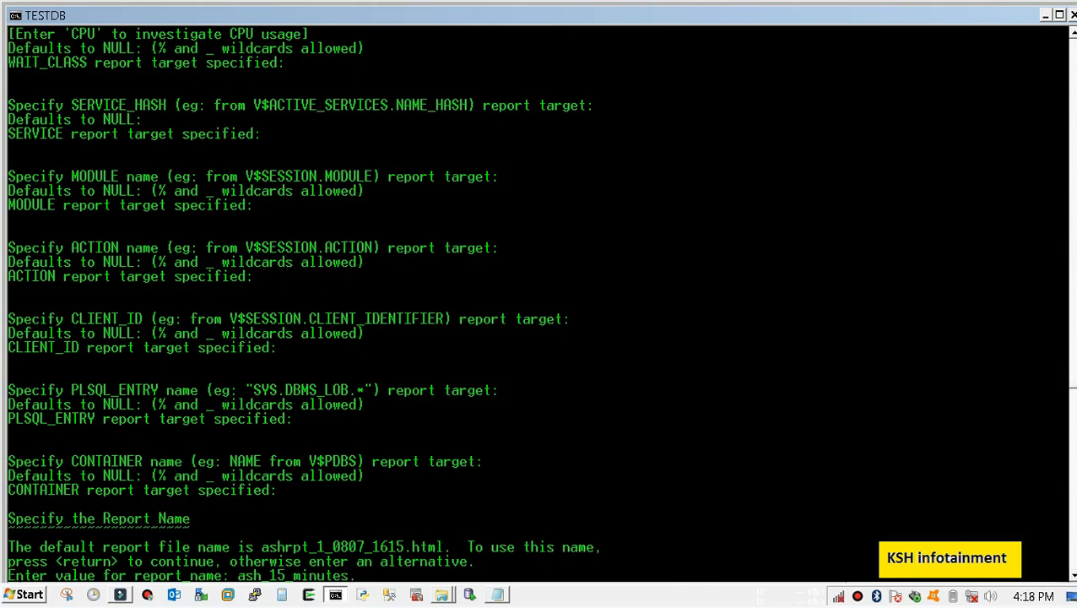
pyautogui.write('.html')
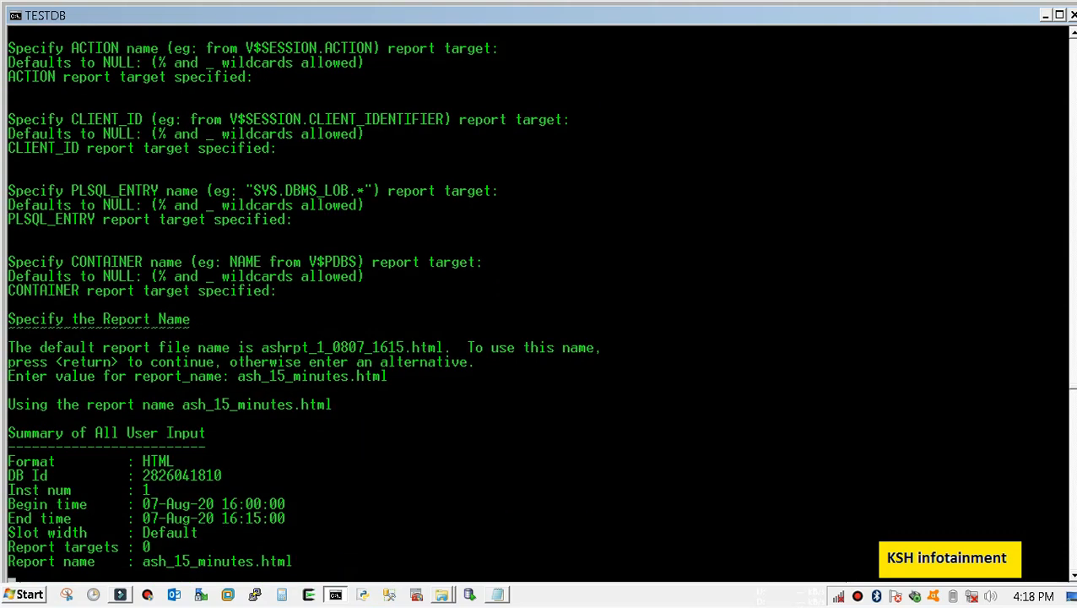
pyautogui.moveTo(143, 475); pyautogui.dragTo(291, 532)
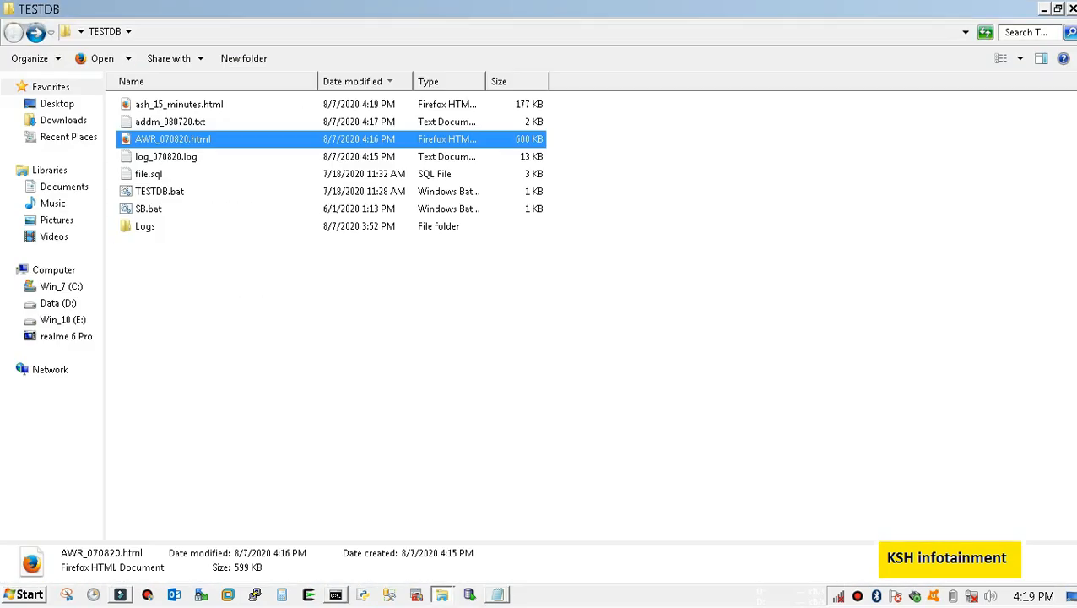
# Open ash_15_minutes.html from the TESTDB folder in Firefox.
pyautogui.click(179, 104)
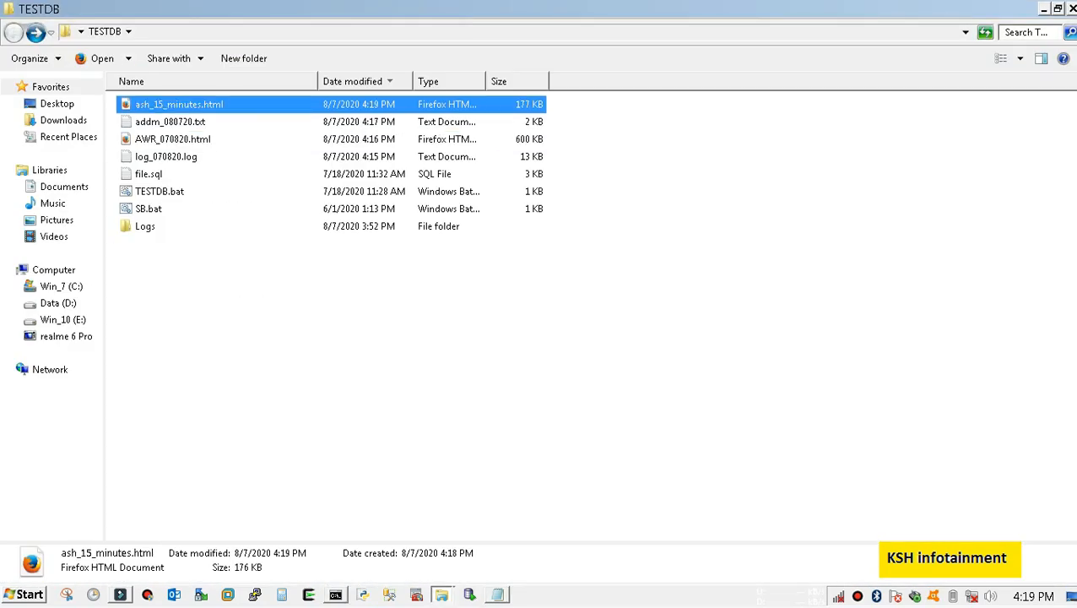
pyautogui.doubleClick(169, 121)
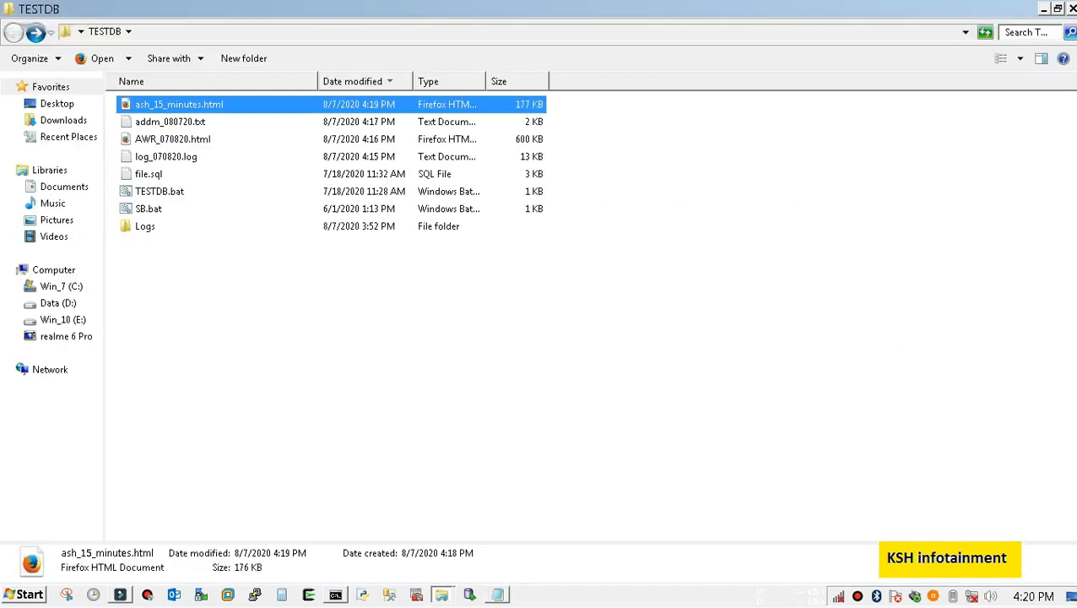
pyautogui.doubleClick(179, 105)
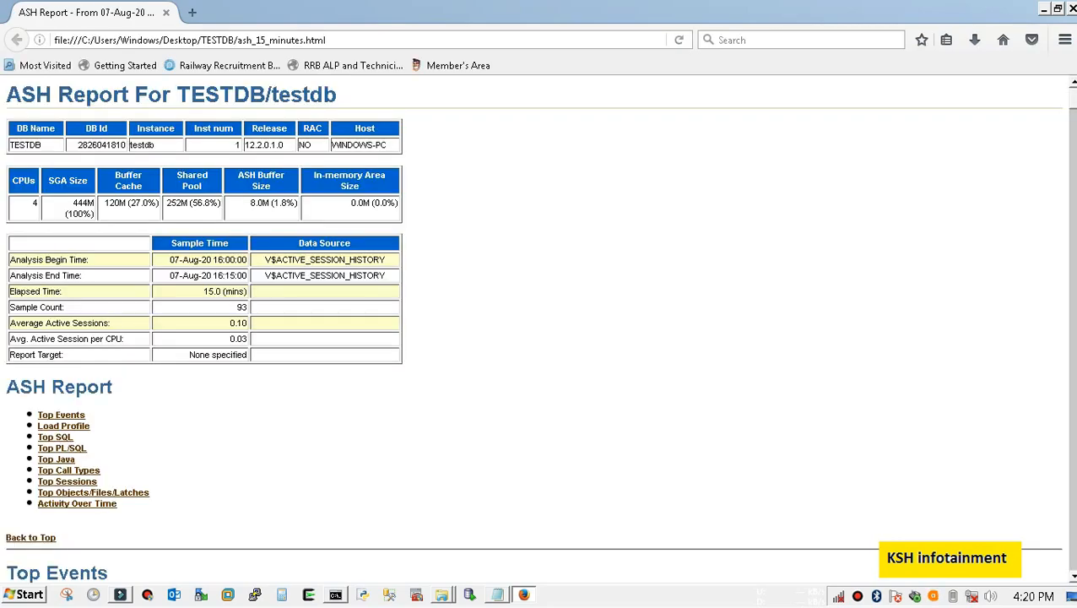
# Scroll the ASH report down to the Top Events tables.
pyautogui.scroll(-3)
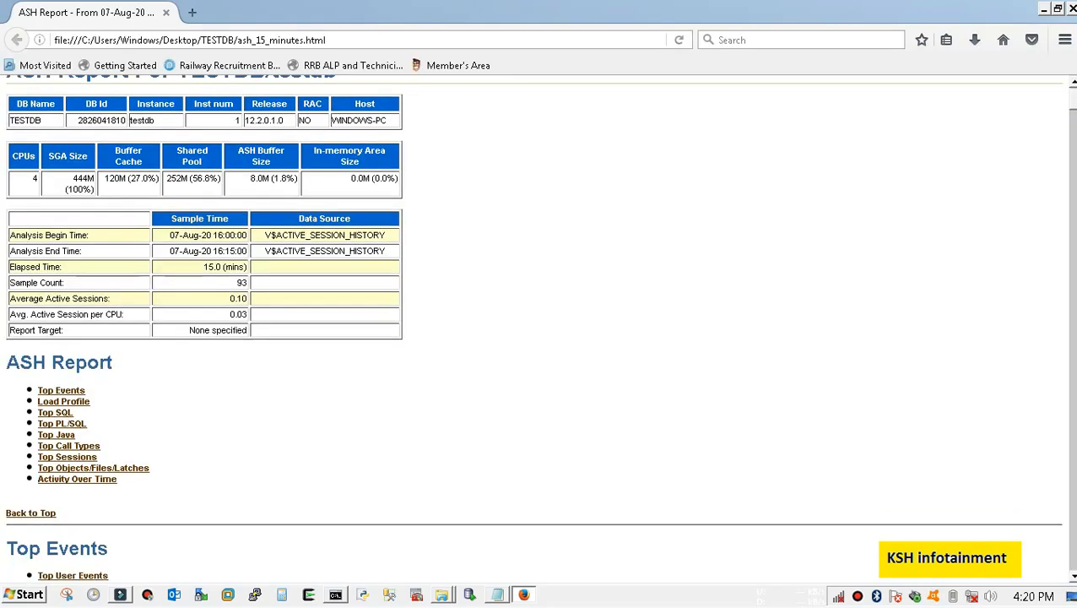
pyautogui.scroll(-3)
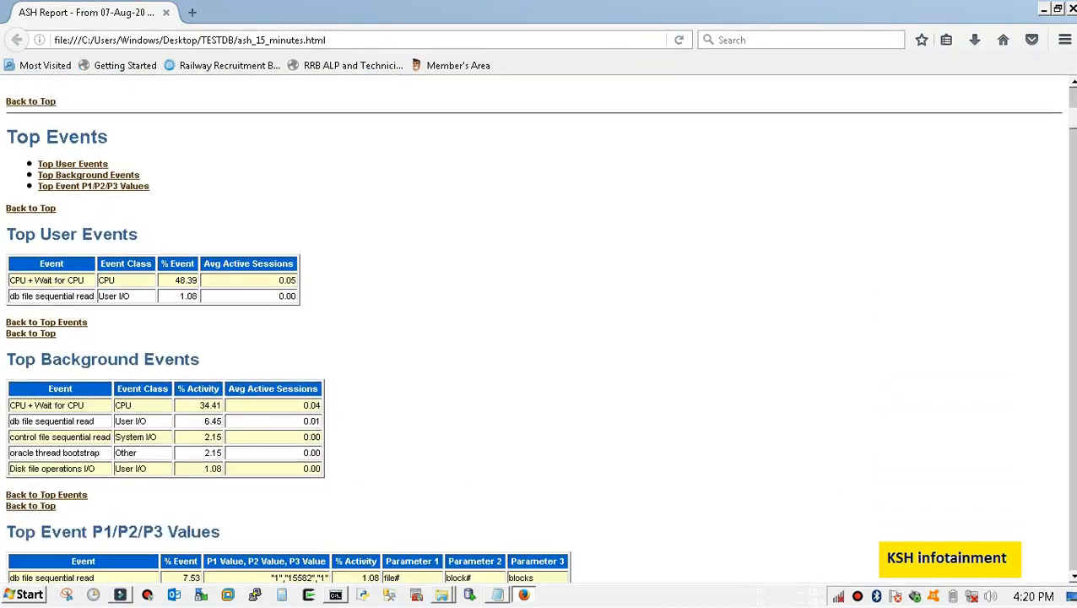